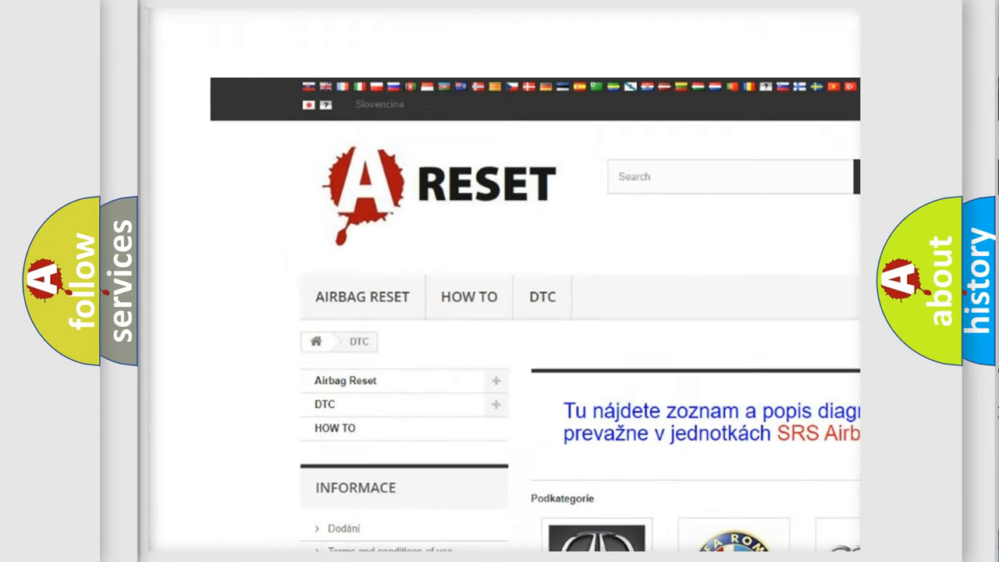
Step: Open the Lincoln DTC page from its tile and skim its list of diagnostic code subcategories
scroll("down", 3)
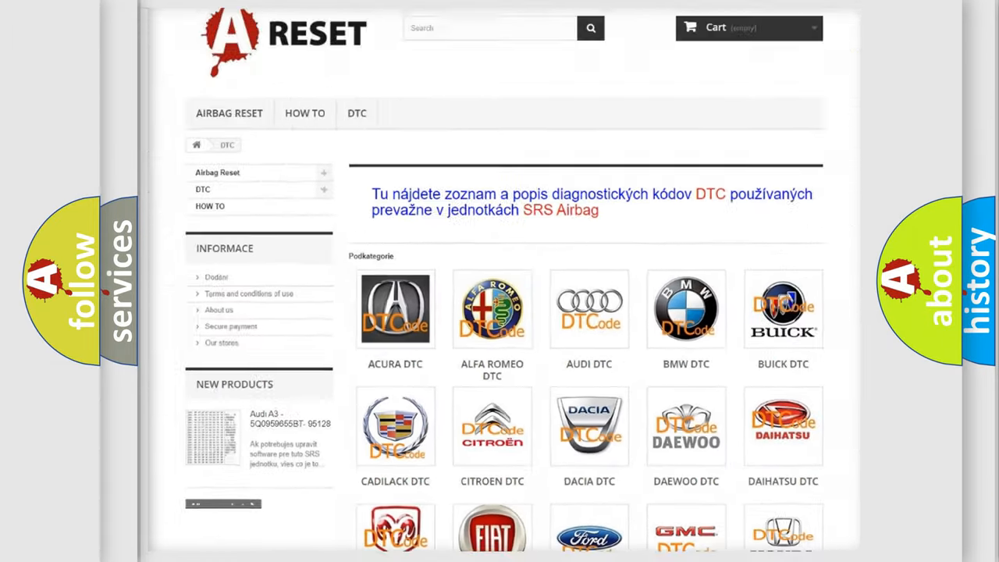
scroll("down", 3)
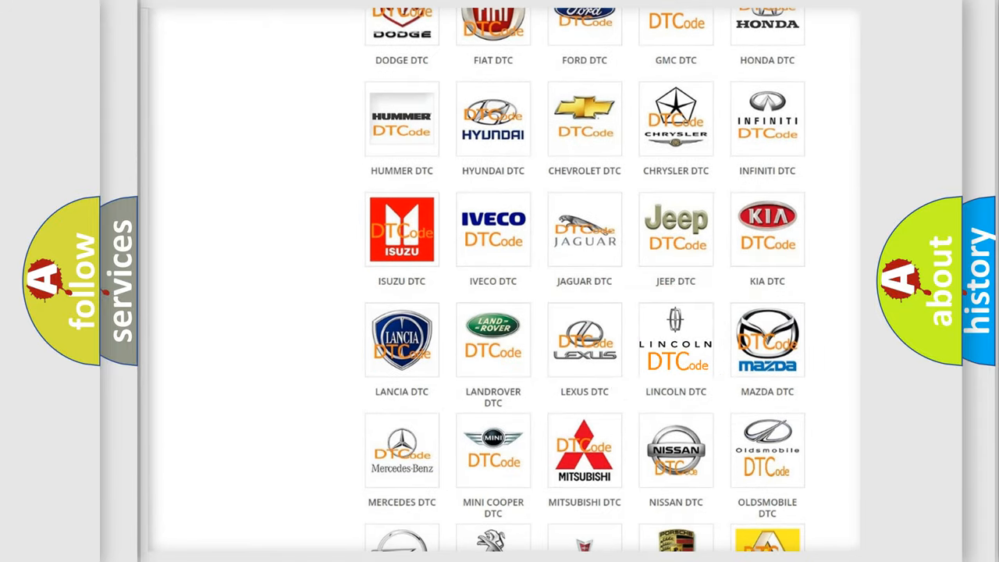
left_click(676, 341)
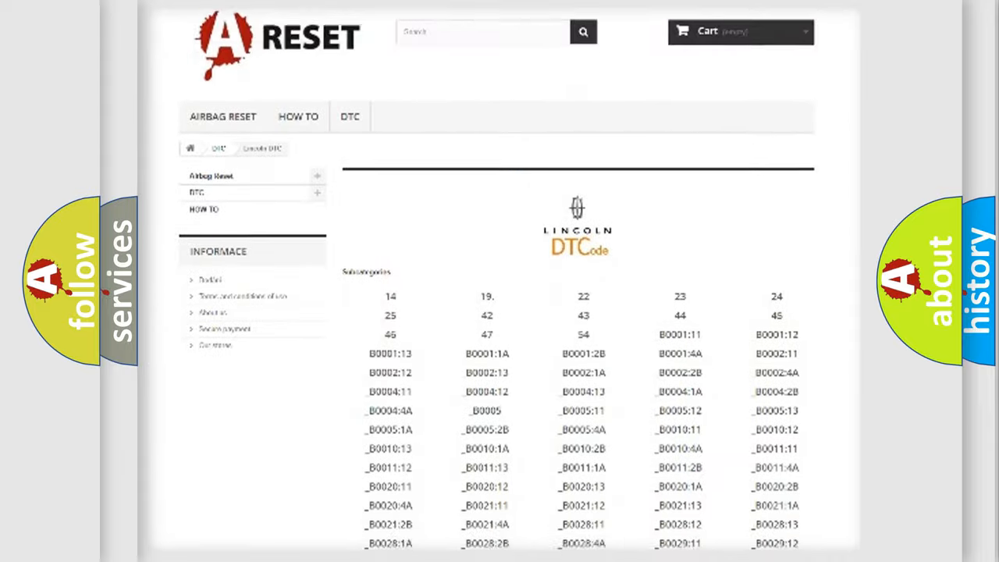
scroll("down", 3)
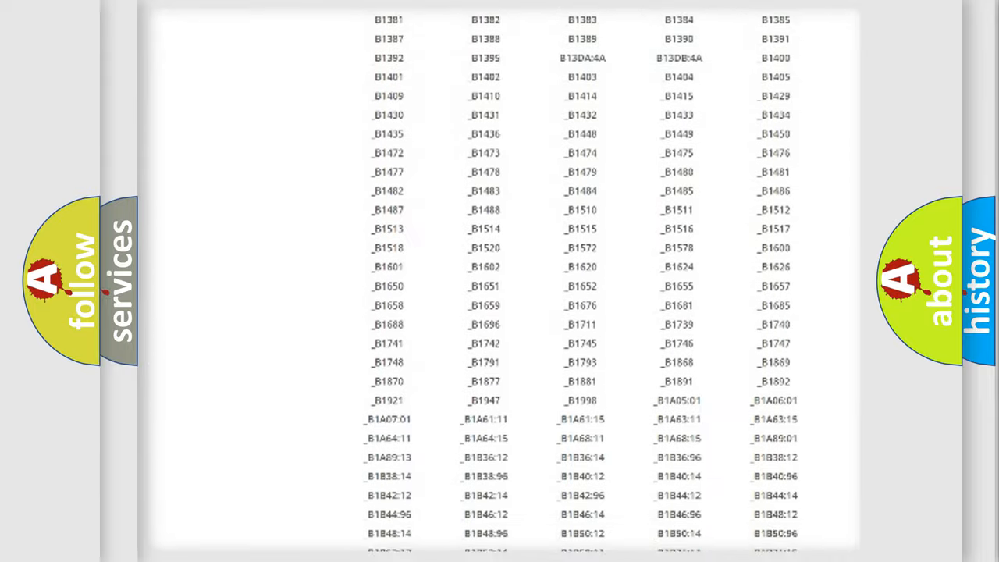
scroll("up", 3)
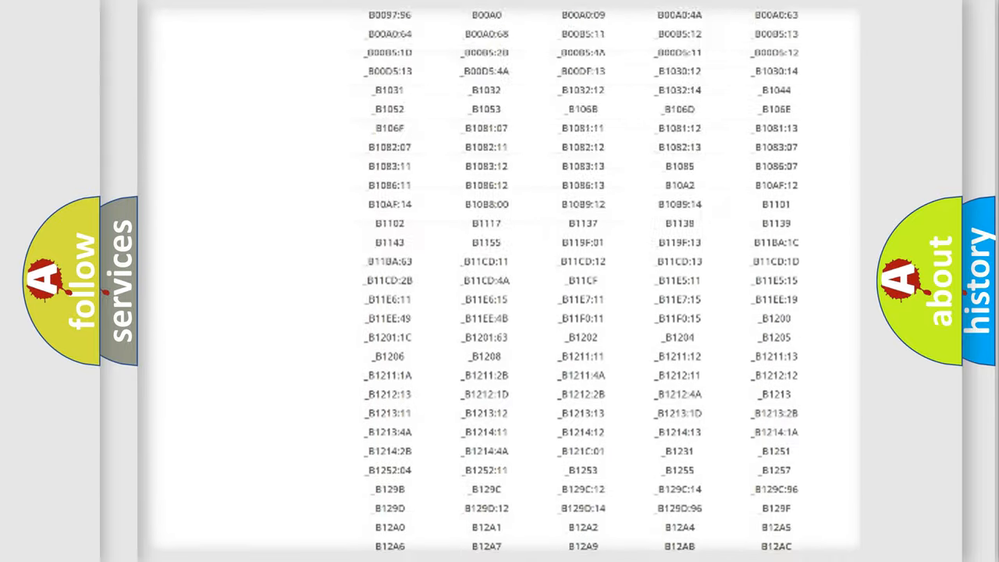
scroll("up", 3)
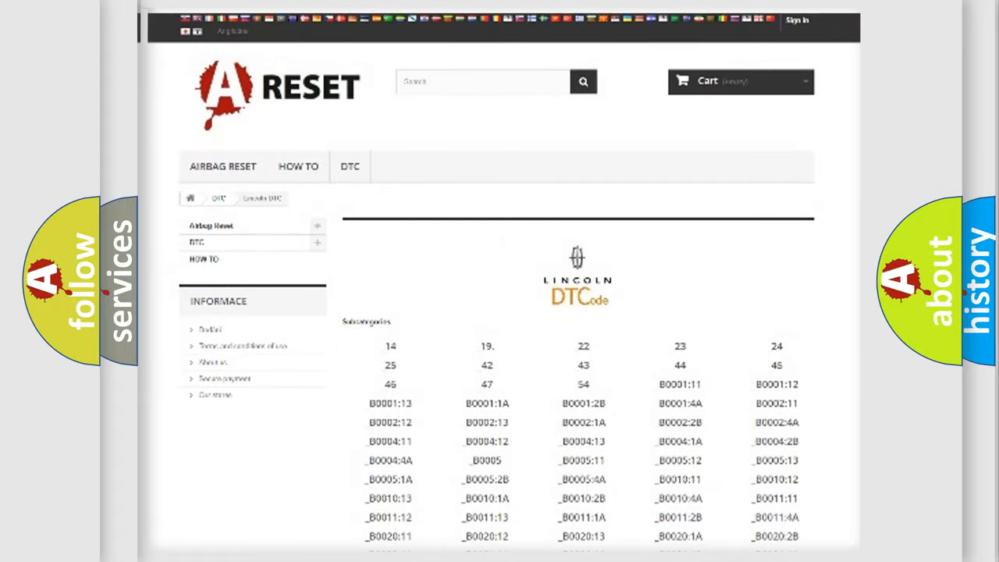